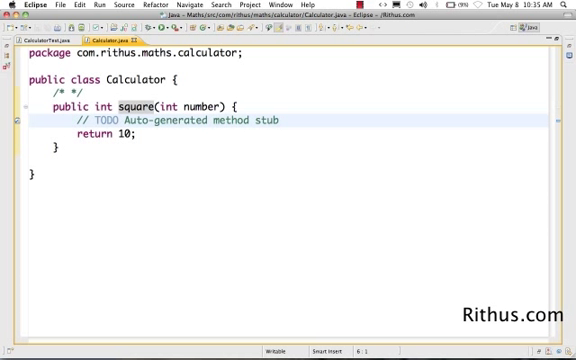
Replace the TODO comment in square() with the declaration 'int square;' and start a new line
key(Delete)
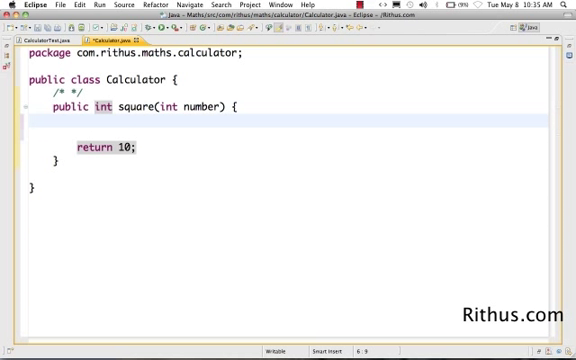
text(int s)
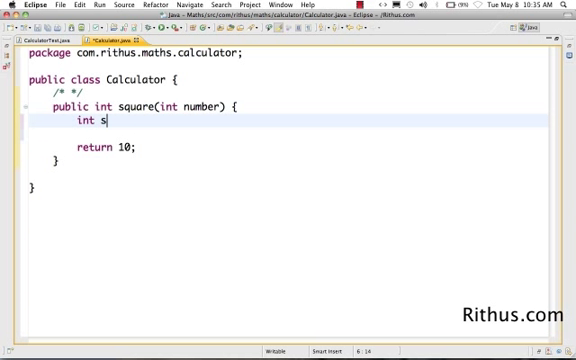
text(quare)
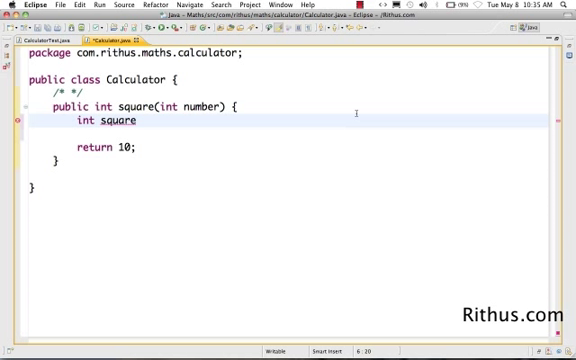
double_click(114, 120)
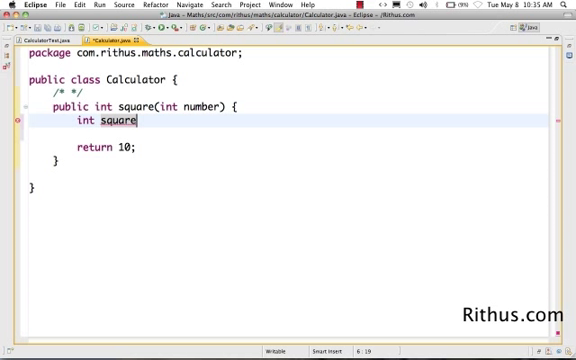
text(OfNu)
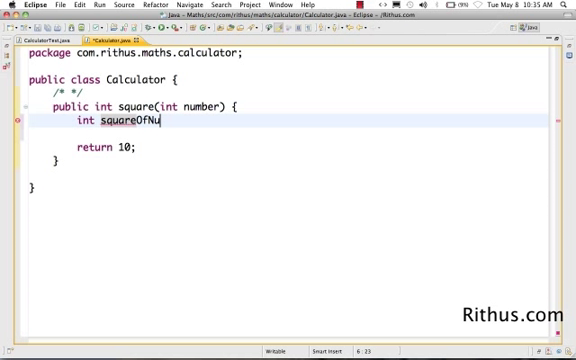
text(mber;)
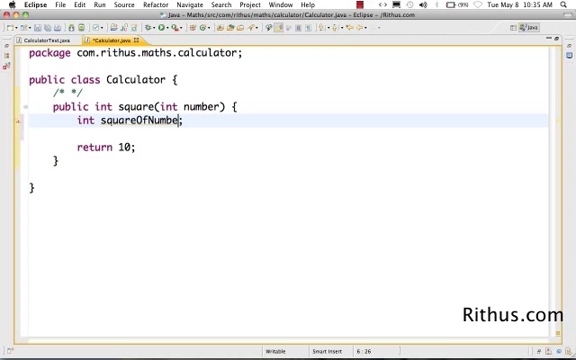
key(BackSpace)
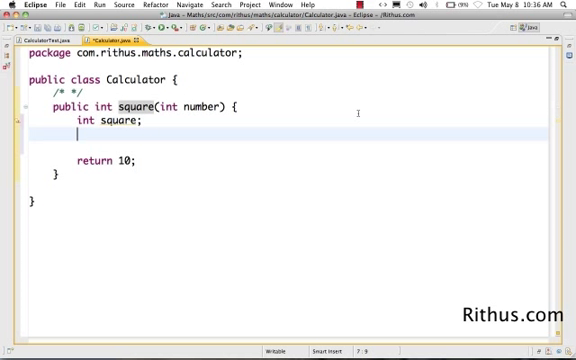
Assign 'square = number * number;' and return square instead of 10, then save
text(squa)
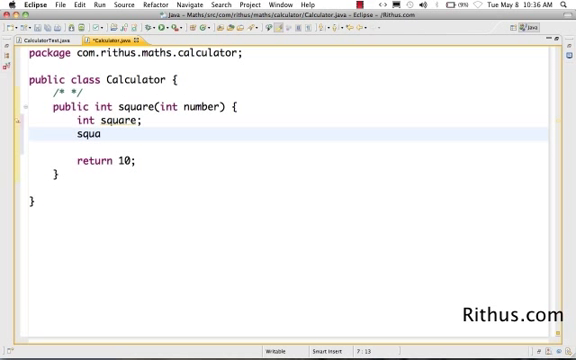
text(re =)
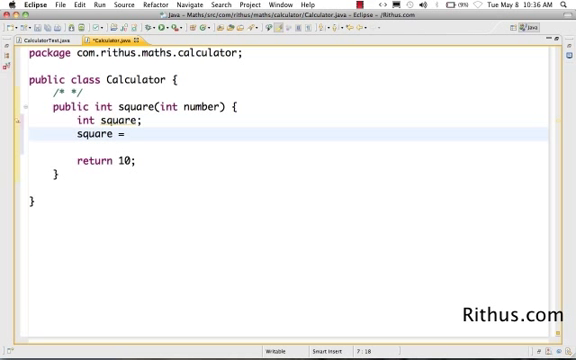
text(num)
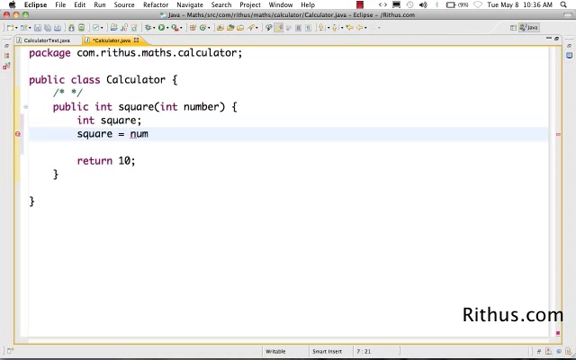
text(ber * nu)
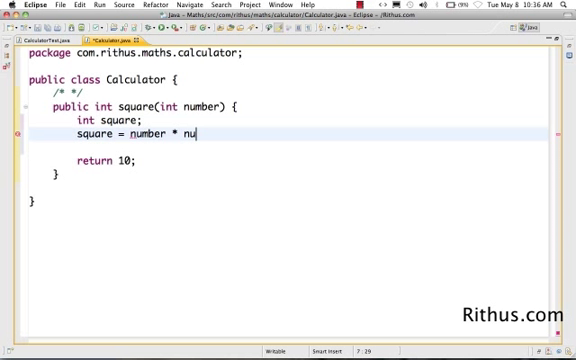
text(mber;)
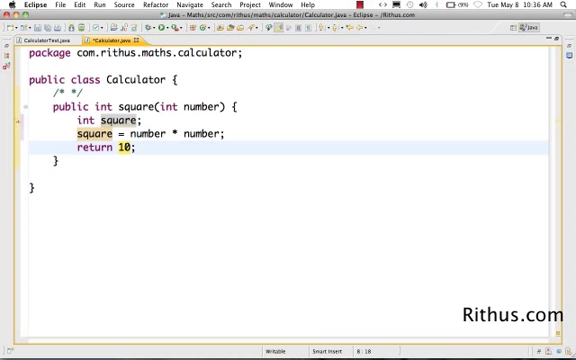
text(square)
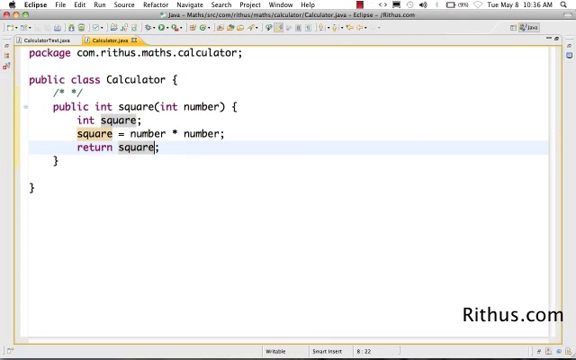
Add a 'Declaration' comment after 'int square;', first as /* */, then as //
text(/)
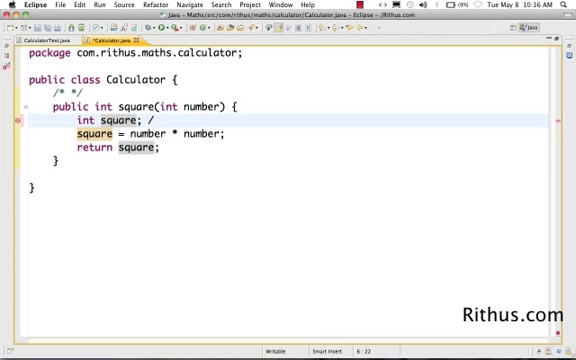
text(*)
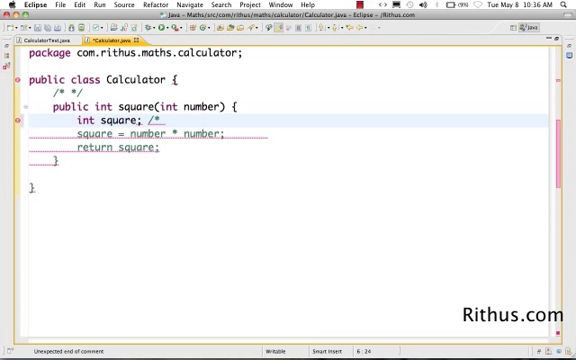
text(Declarati)
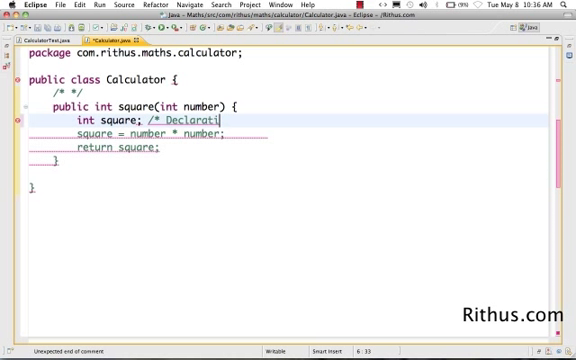
text(on */)
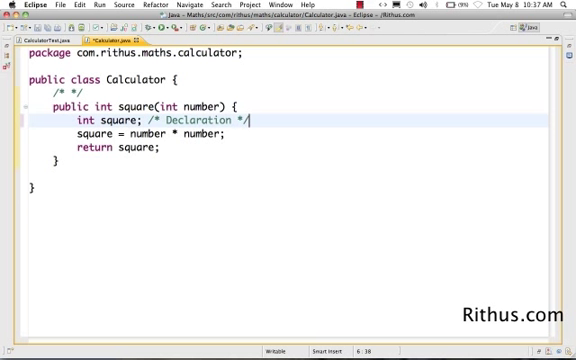
key(BackSpace)
text(/)
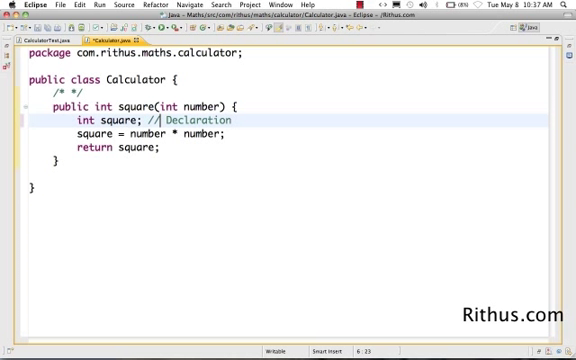
double_click(190, 120)
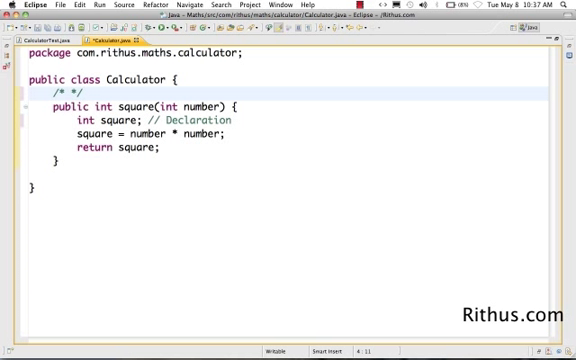
Add an empty multi-line /* */ comment skeleton above the square method
text(//)
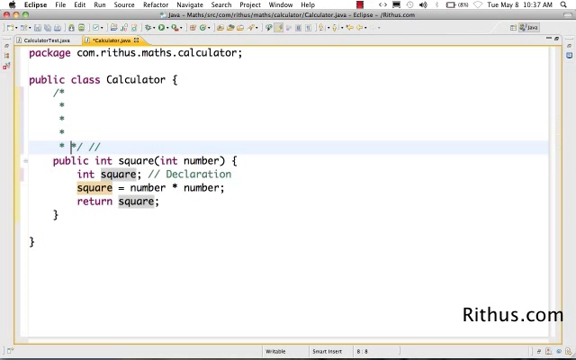
text(fdsaf)
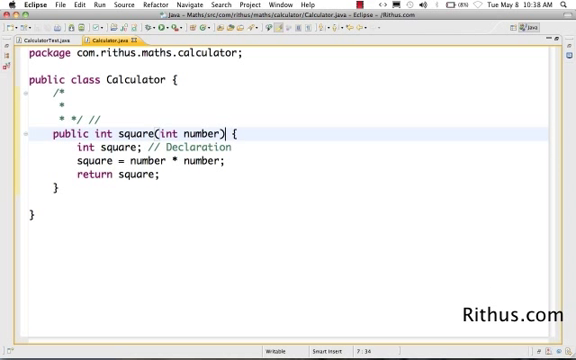
Append '// calculation of square' to the assignment and '// returning the square' to the return
text(/)
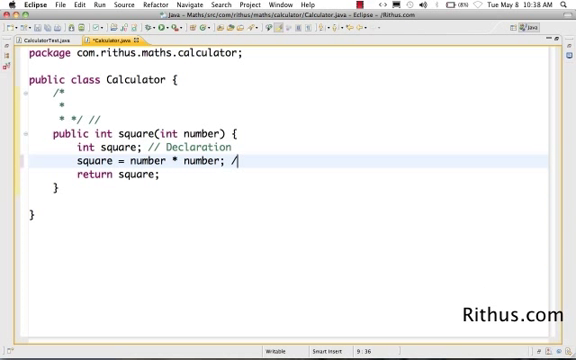
text(/calcul)
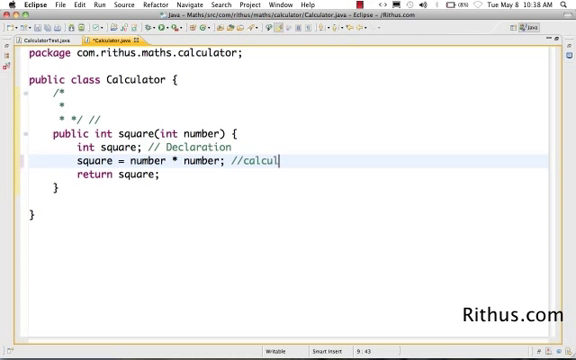
text(ation of)
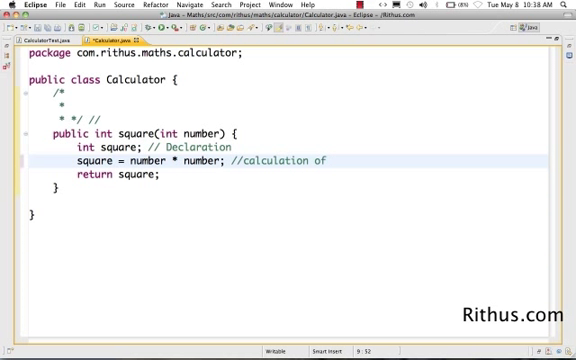
text(square)
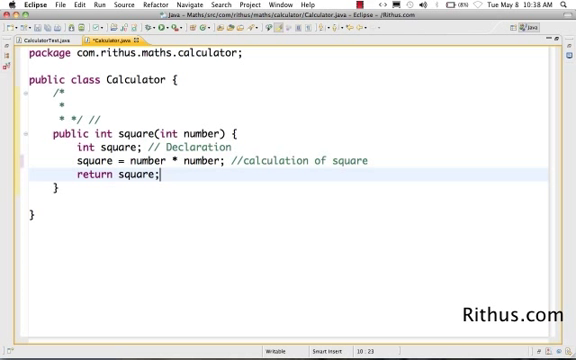
text(//return)
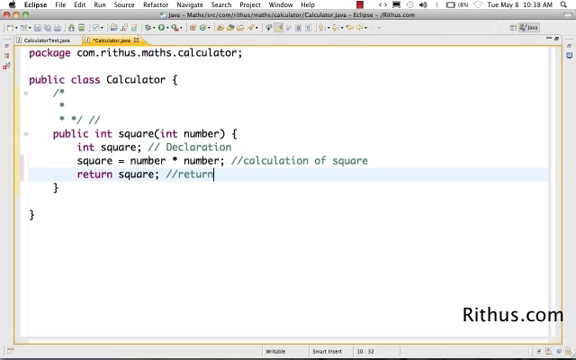
text(ing the squ)
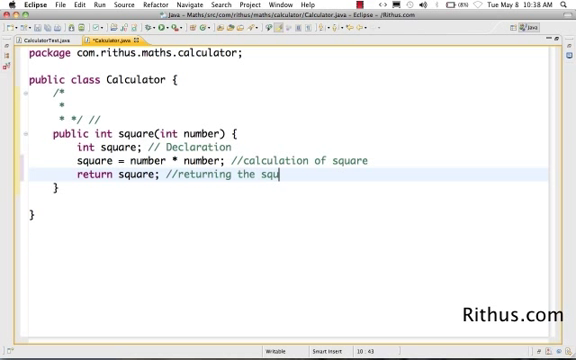
text(are)
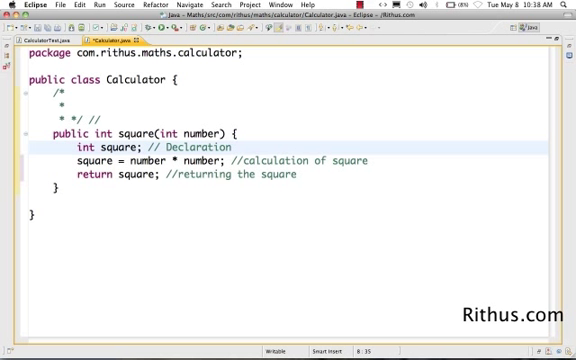
Select and delete the '// Declaration' comment on the int square line
double_click(180, 144)
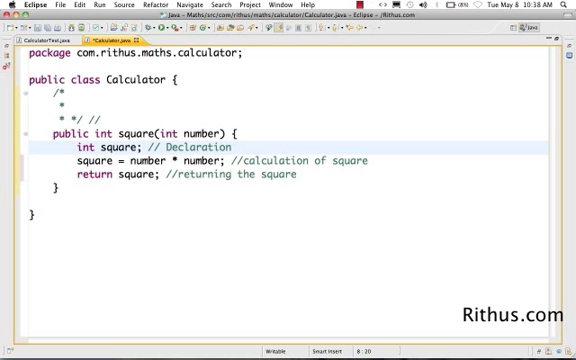
double_click(175, 147)
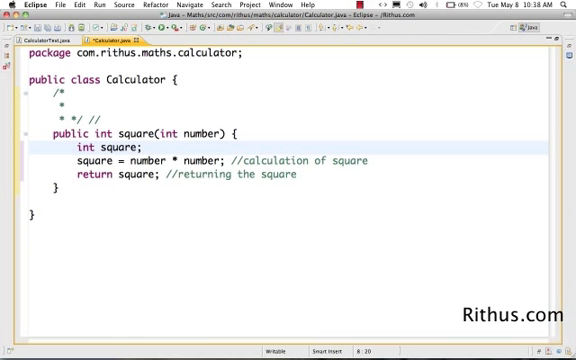
double_click(200, 131)
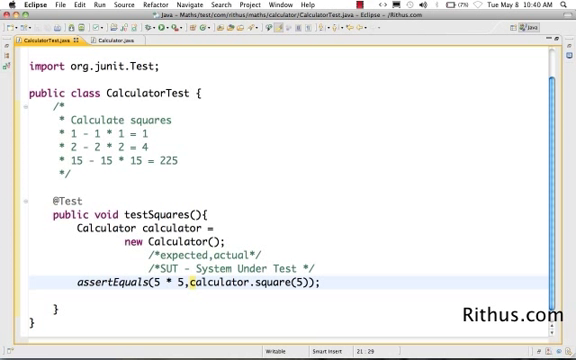
Duplicate the assertEquals line calling calculator.square(25) and run the JUnit test
double_click(242, 284)
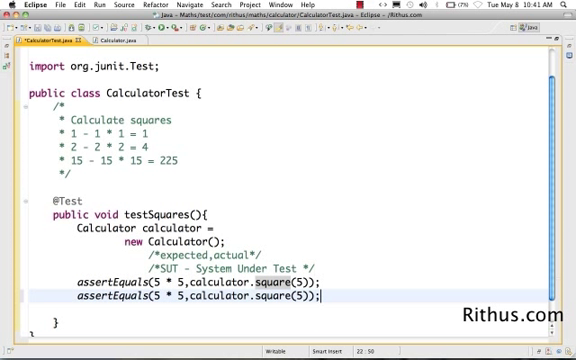
key(Backspace)
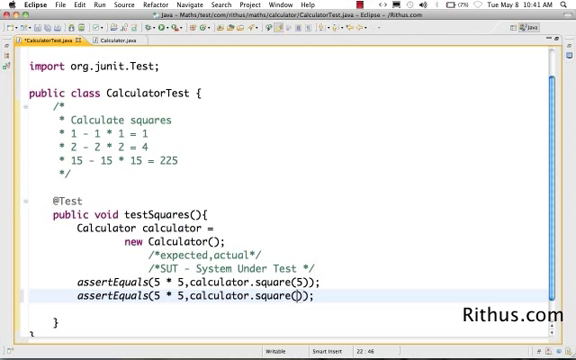
text(25)
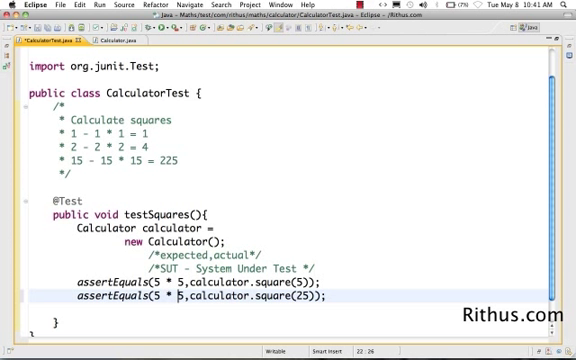
text(25));)
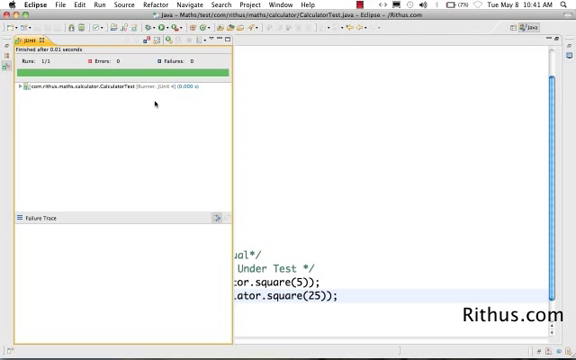
Close the JUnit results, expect 25 * 25, and return to Calculator.java
click(8, 96)
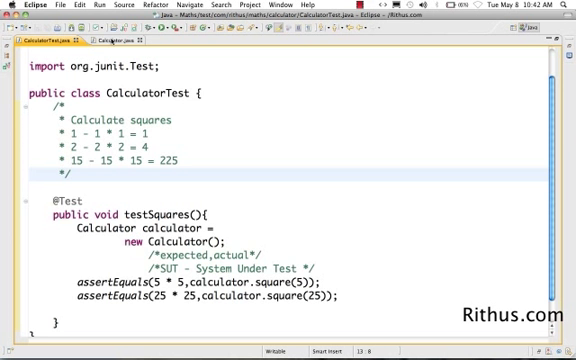
click(128, 45)
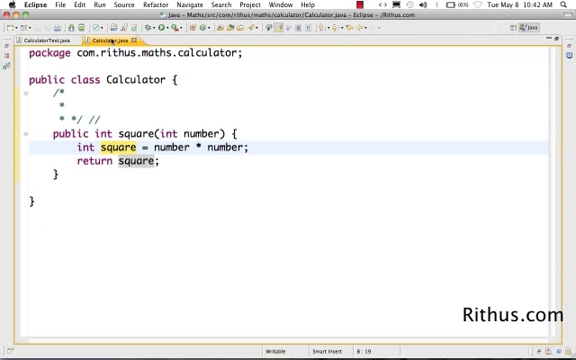